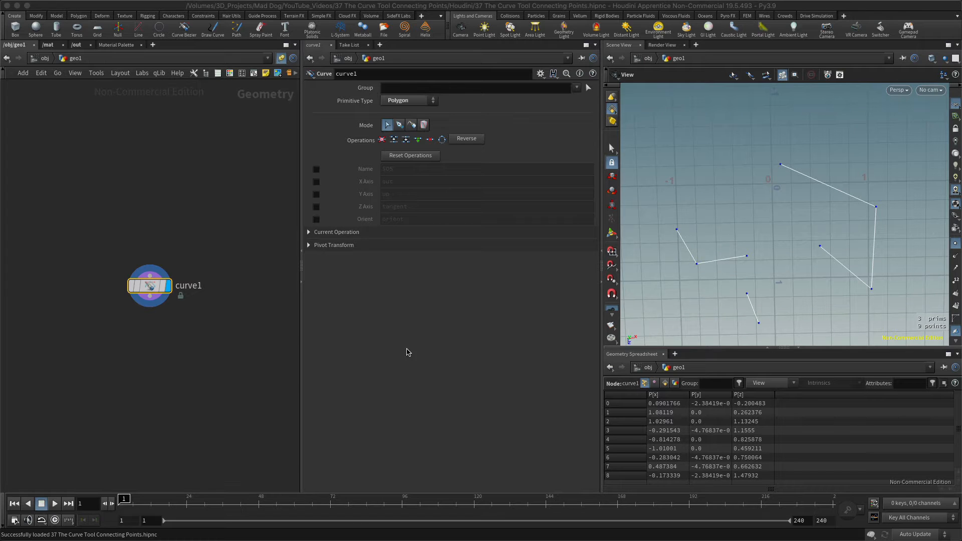
{"action": "mouse_move", "coordinate": [767, 254]}
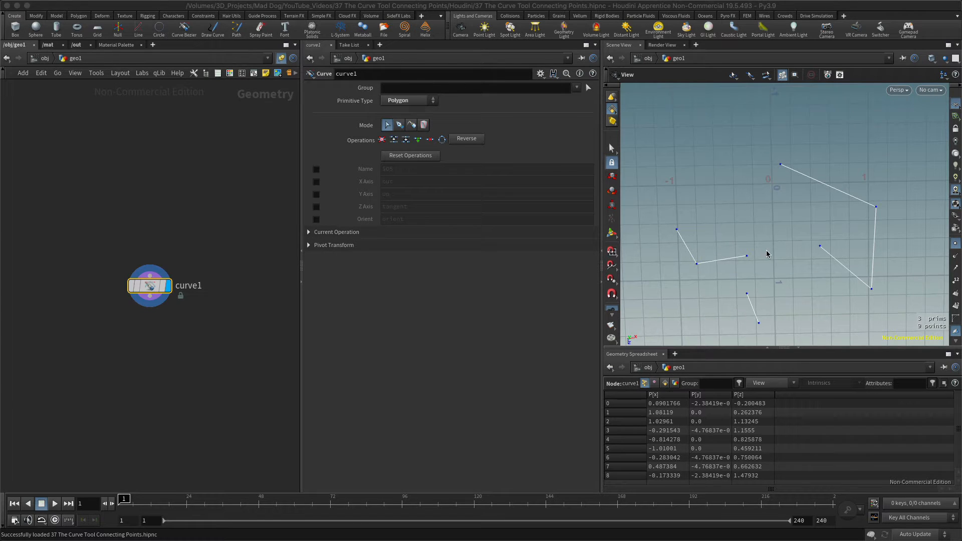
{"action": "mouse_move", "coordinate": [775, 267]}
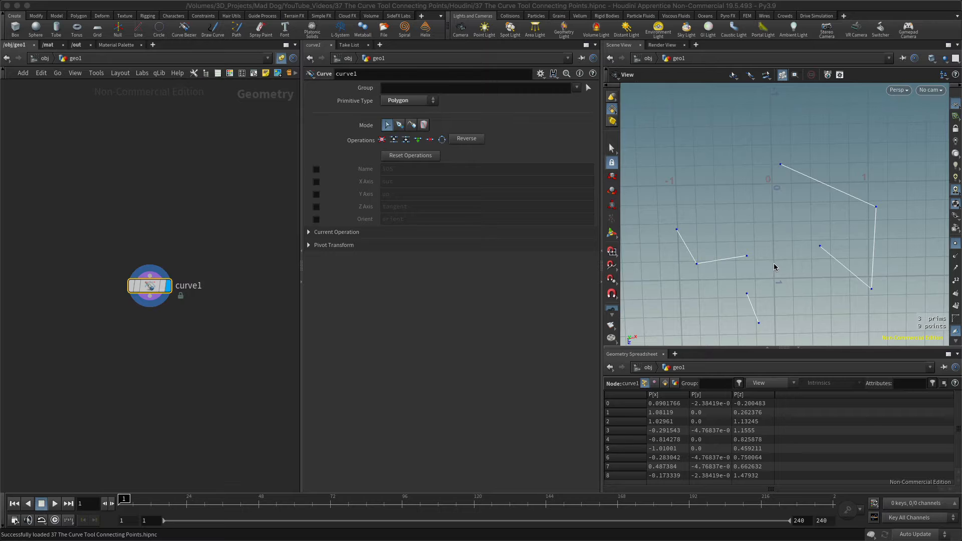
{"action": "mouse_move", "coordinate": [777, 264]}
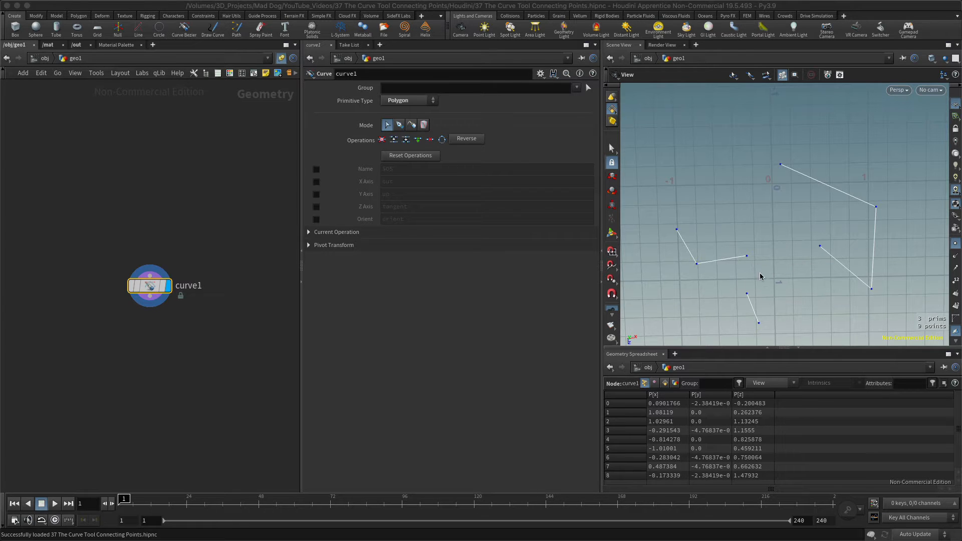
{"action": "mouse_move", "coordinate": [771, 284]}
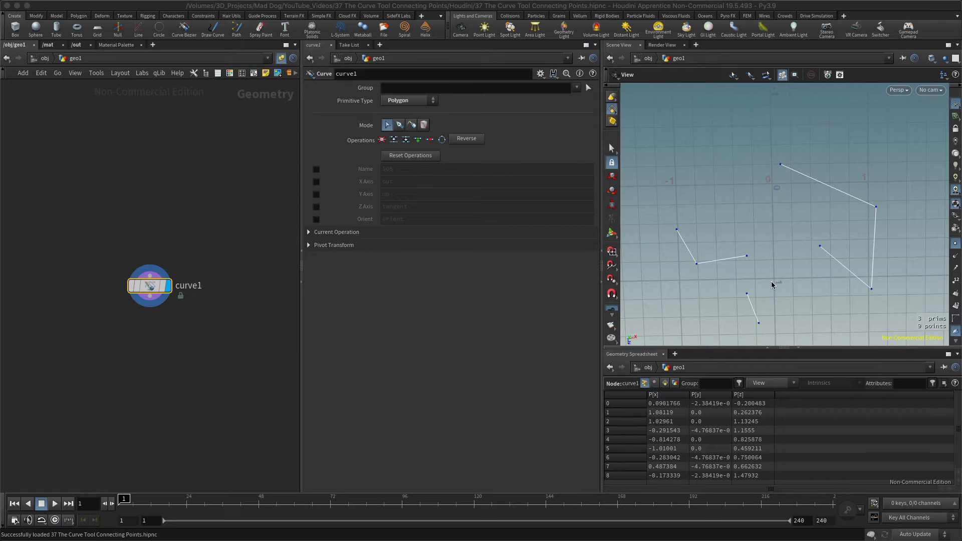
{"action": "mouse_move", "coordinate": [795, 286]}
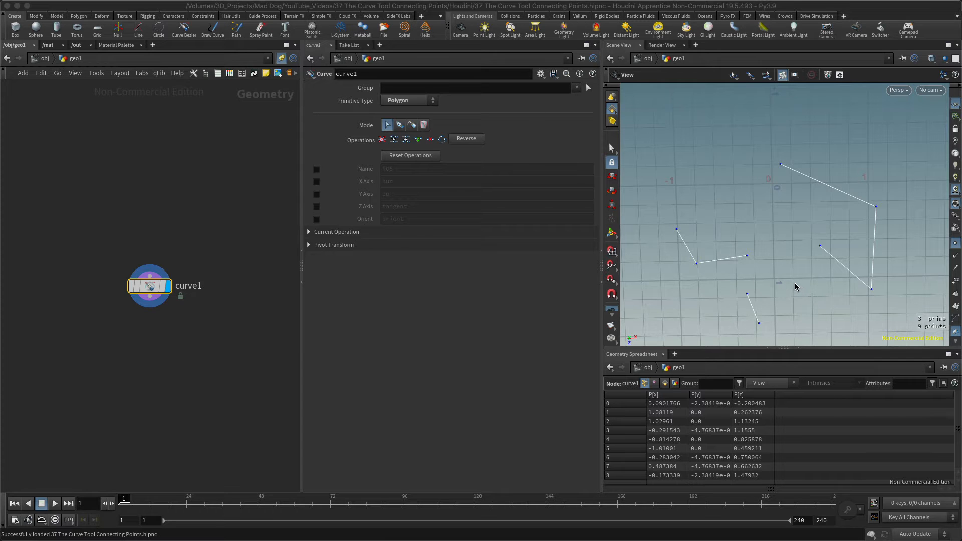
{"action": "mouse_move", "coordinate": [881, 223]}
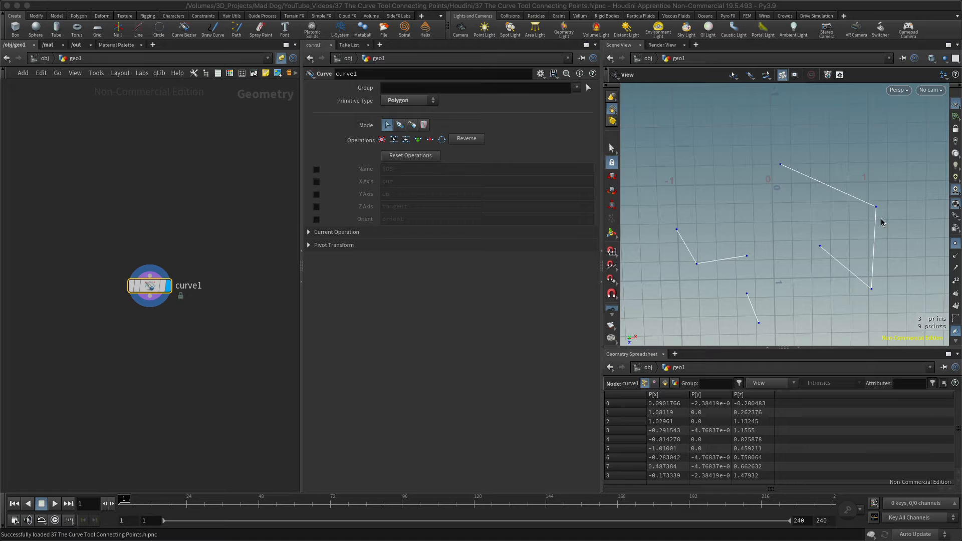
{"action": "mouse_move", "coordinate": [676, 287]}
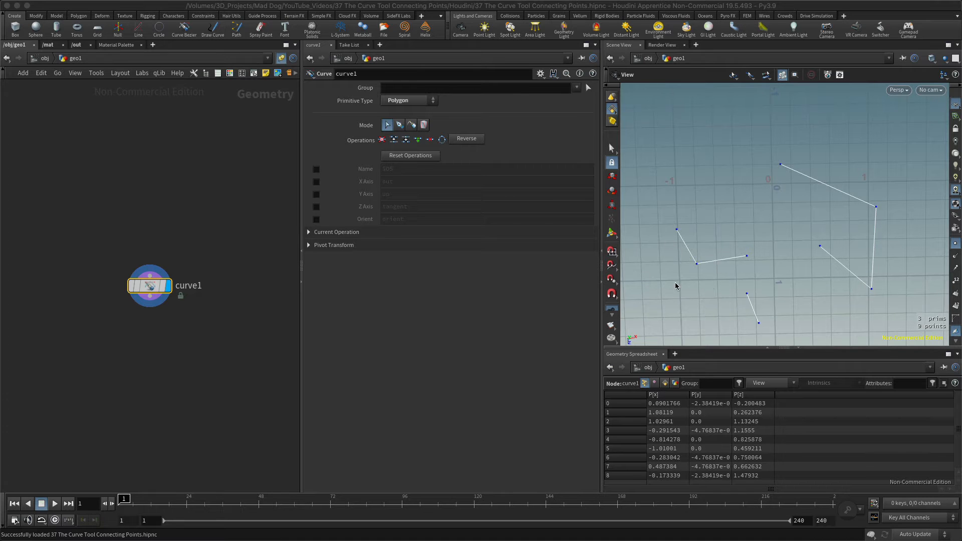
{"action": "mouse_move", "coordinate": [730, 274]}
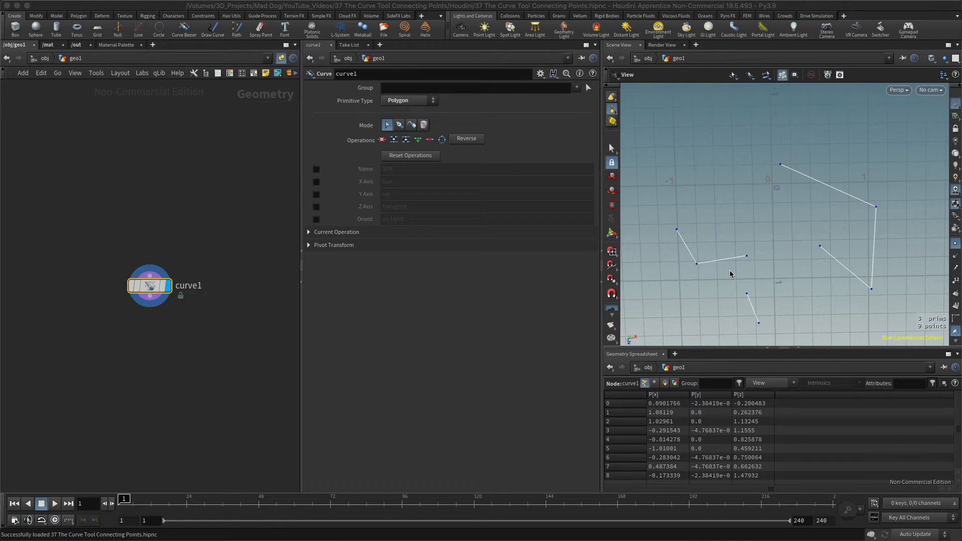
{"action": "mouse_move", "coordinate": [808, 280]}
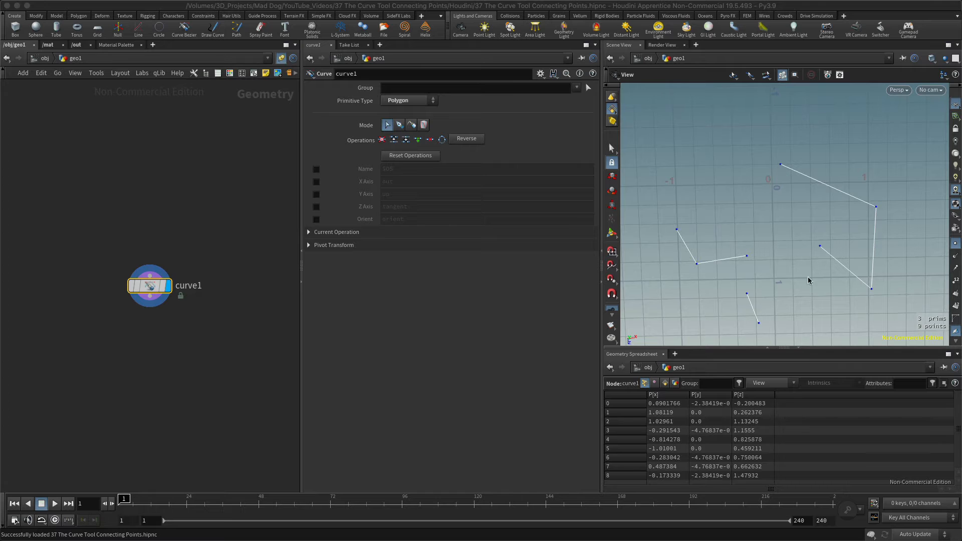
{"action": "mouse_move", "coordinate": [109, 298]}
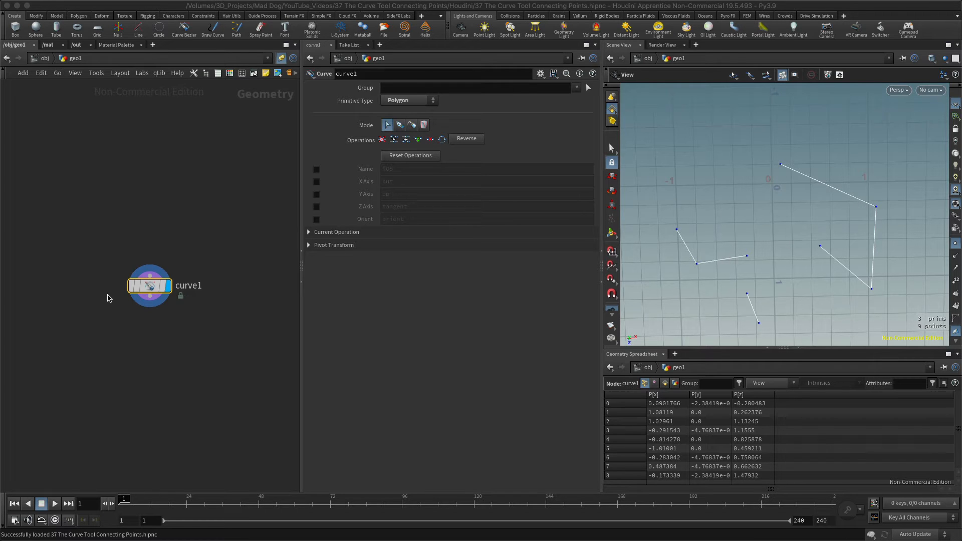
{"action": "mouse_move", "coordinate": [145, 285]}
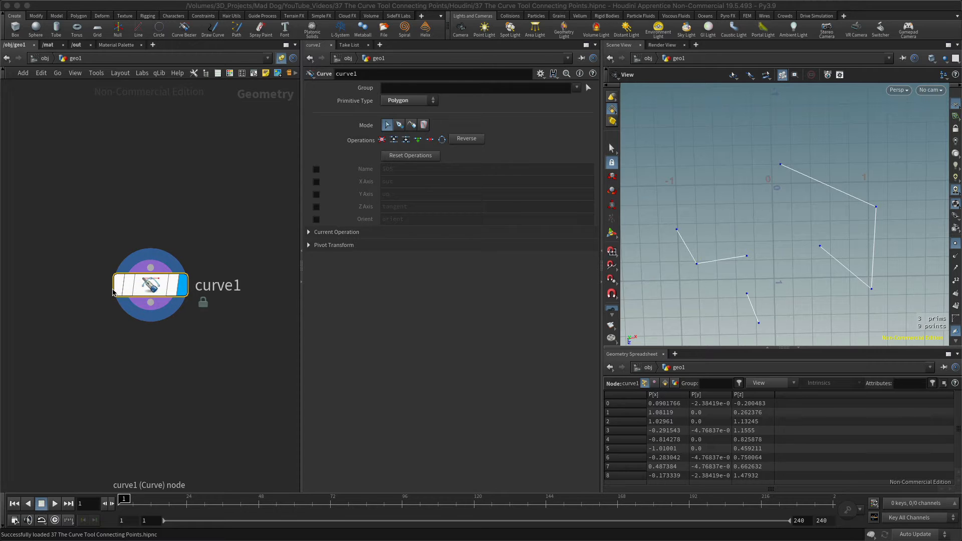
Step: Right-click the curve node to view its geometry statistics
{"action": "right_click", "coordinate": [149, 284]}
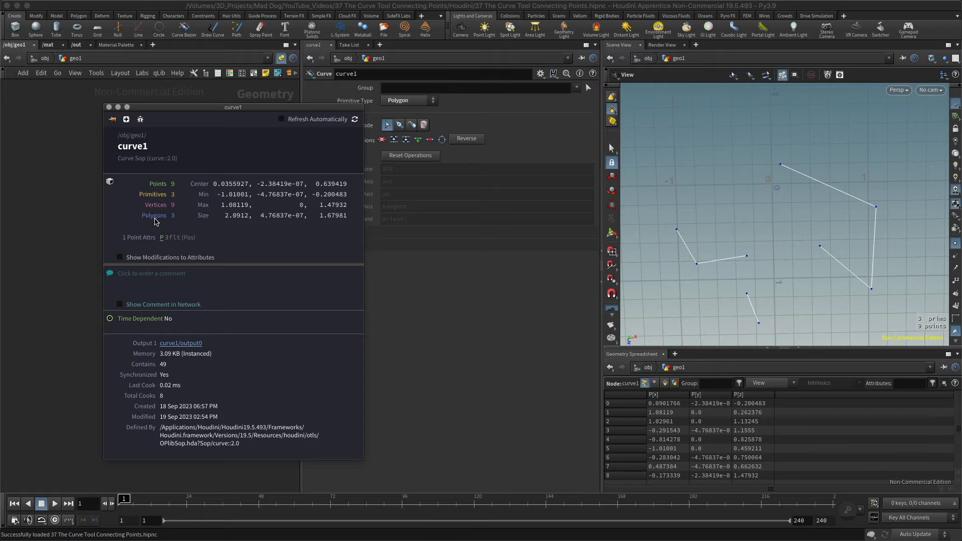
{"action": "mouse_move", "coordinate": [686, 204]}
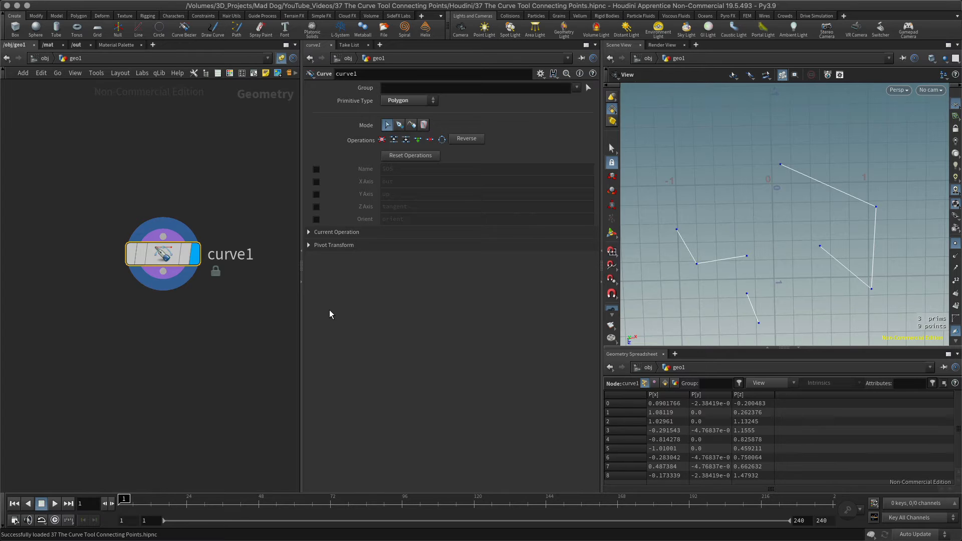
{"action": "mouse_move", "coordinate": [647, 169]}
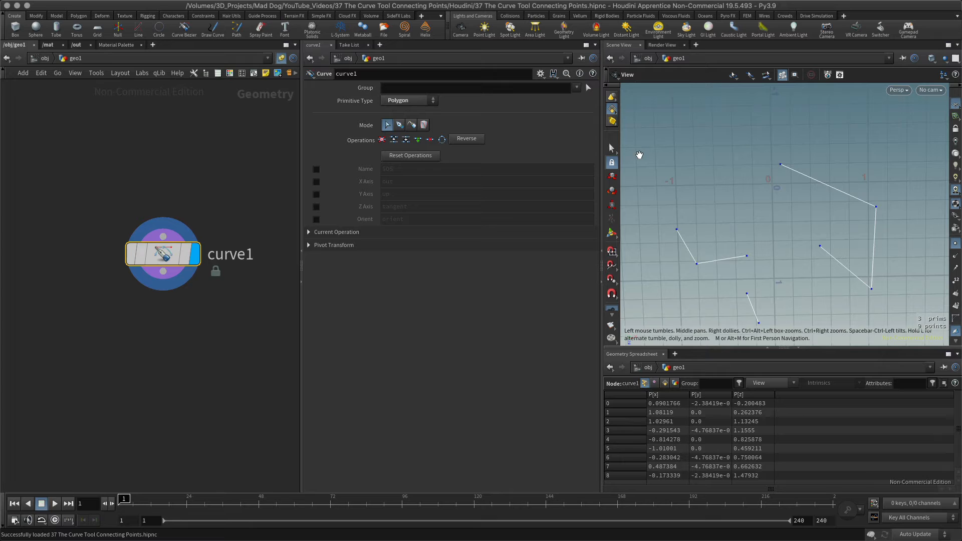
{"action": "mouse_move", "coordinate": [720, 193]}
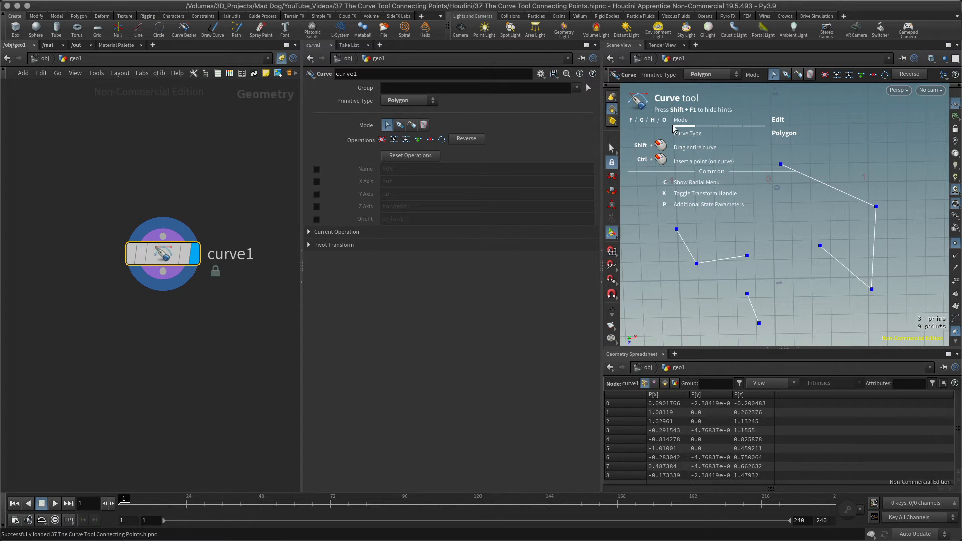
{"action": "mouse_move", "coordinate": [691, 128]}
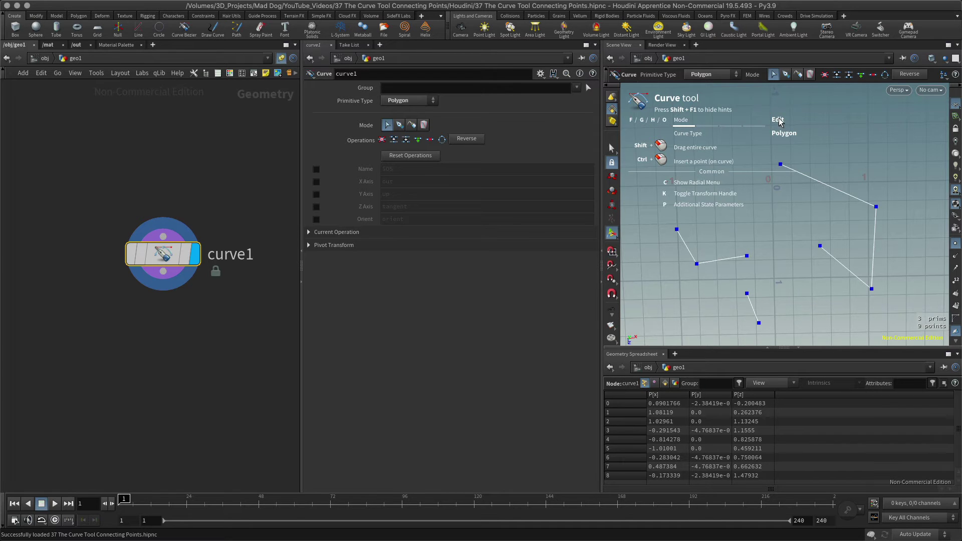
{"action": "mouse_move", "coordinate": [648, 122]}
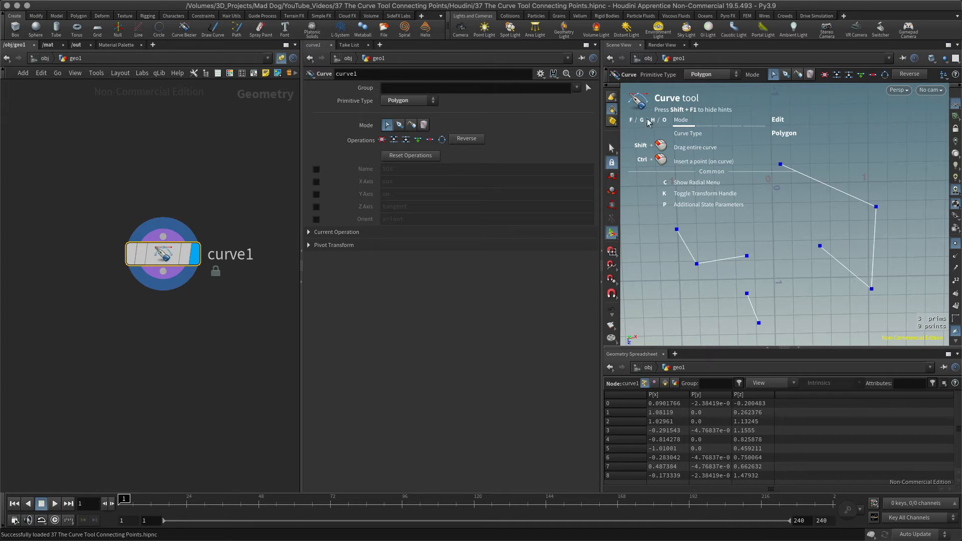
{"action": "mouse_move", "coordinate": [811, 330]}
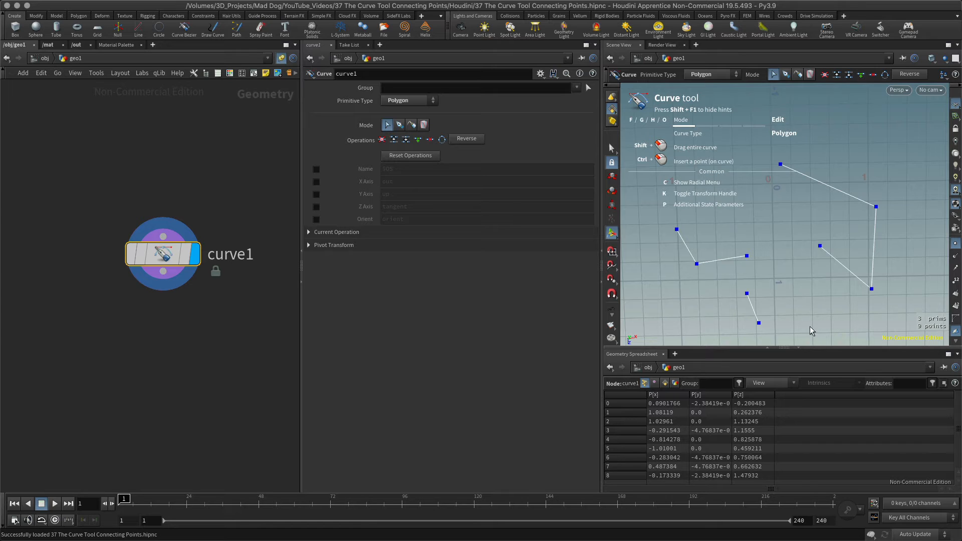
{"action": "mouse_move", "coordinate": [748, 260]}
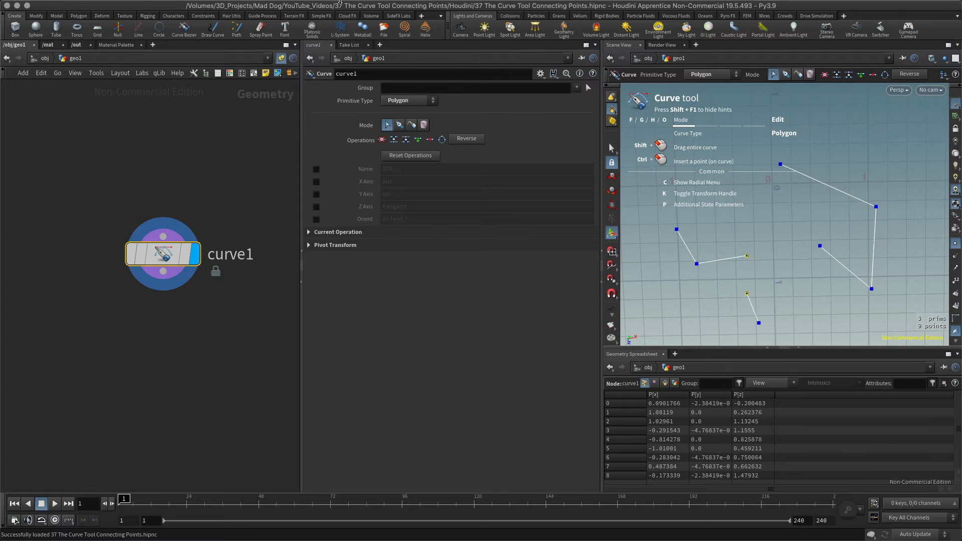
Step: Check which radial menu set is active in the menu bar
{"action": "left_click", "coordinate": [282, 6]}
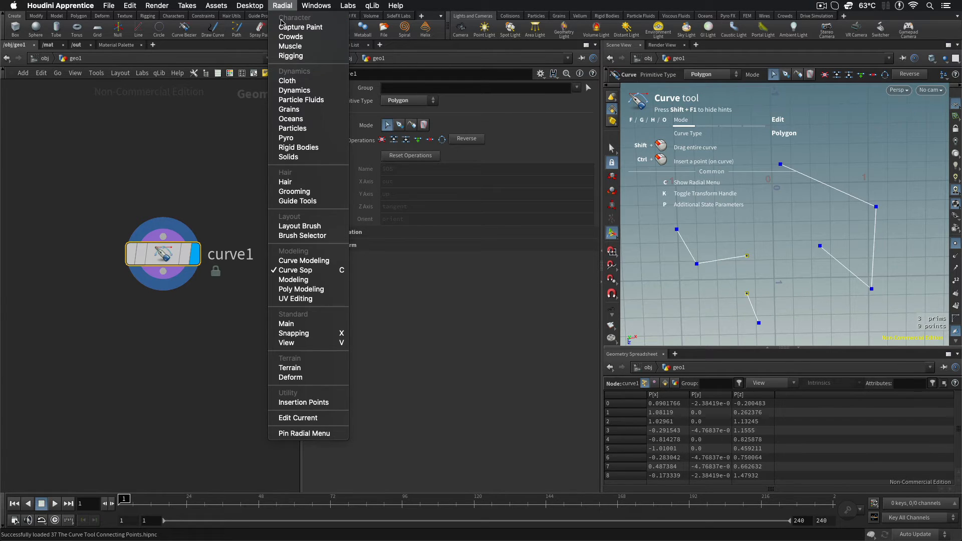
{"action": "mouse_move", "coordinate": [294, 270]}
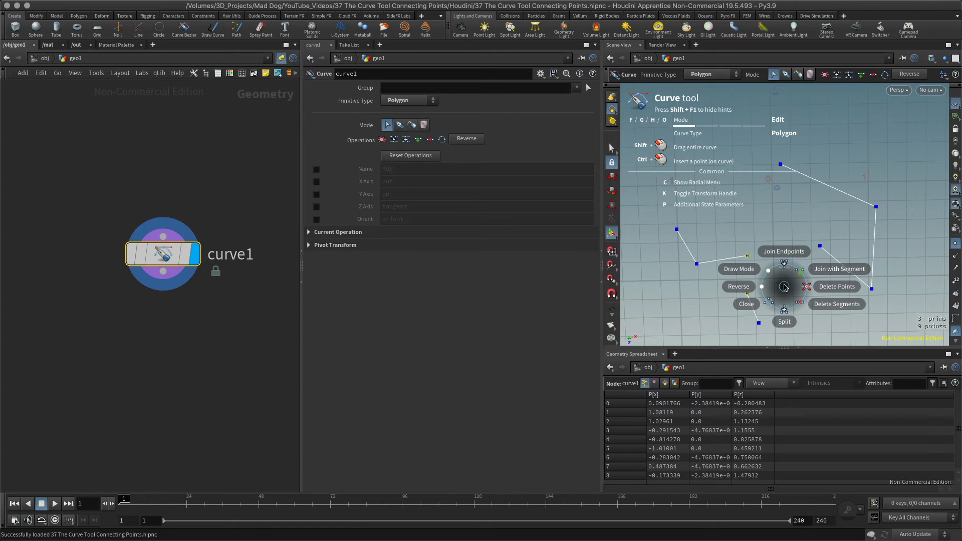
Step: Join the two picked left-hand endpoints using Join Endpoints from the radial menu
{"action": "left_click", "coordinate": [738, 268]}
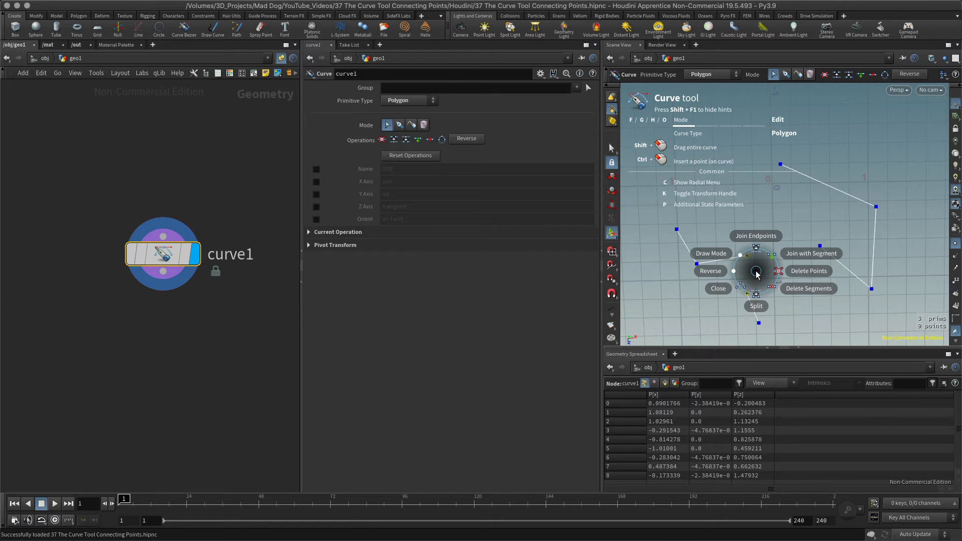
{"action": "mouse_move", "coordinate": [755, 243]}
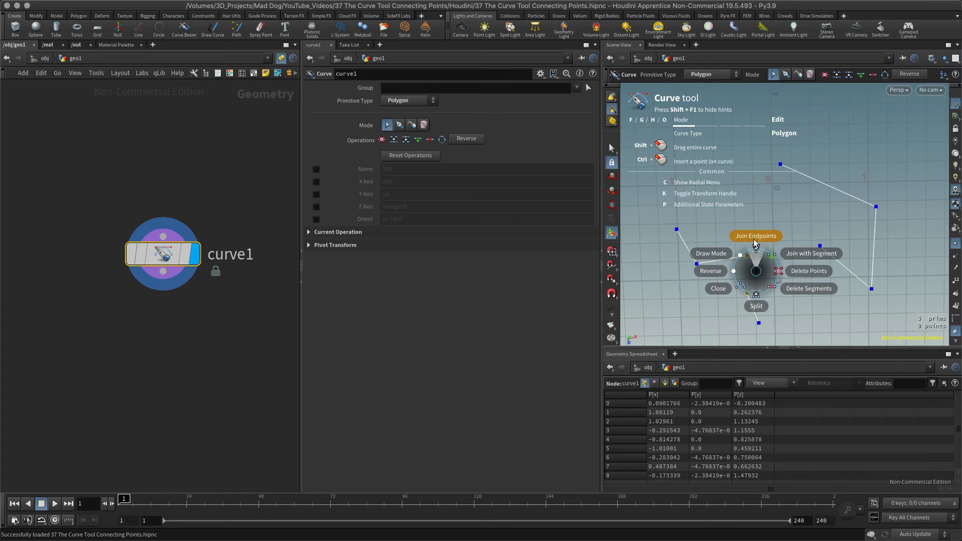
{"action": "mouse_move", "coordinate": [756, 245]}
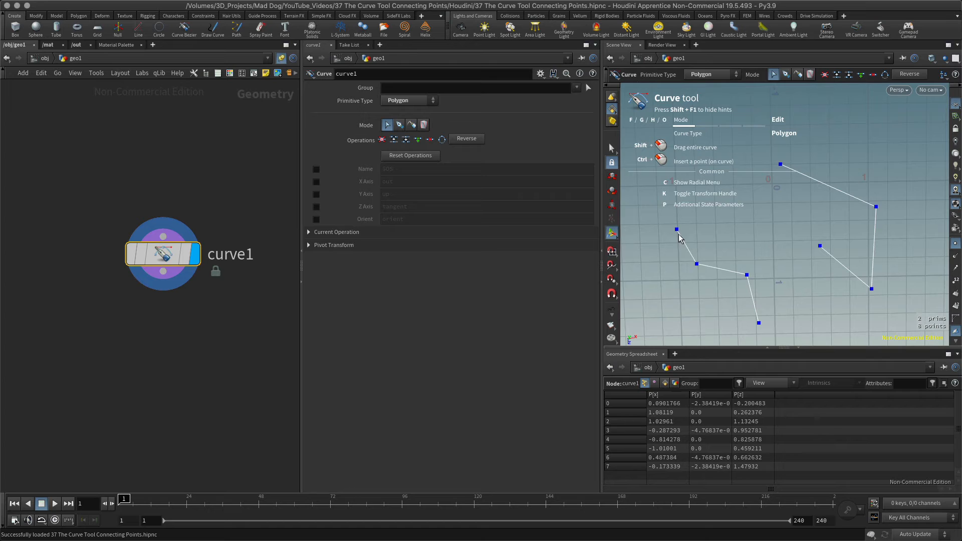
{"action": "mouse_move", "coordinate": [759, 306]}
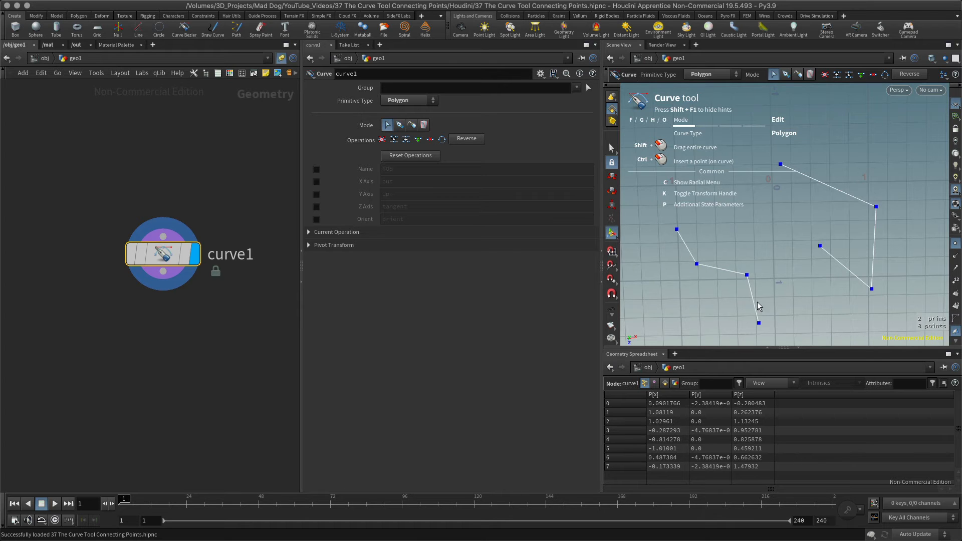
{"action": "mouse_move", "coordinate": [807, 355]}
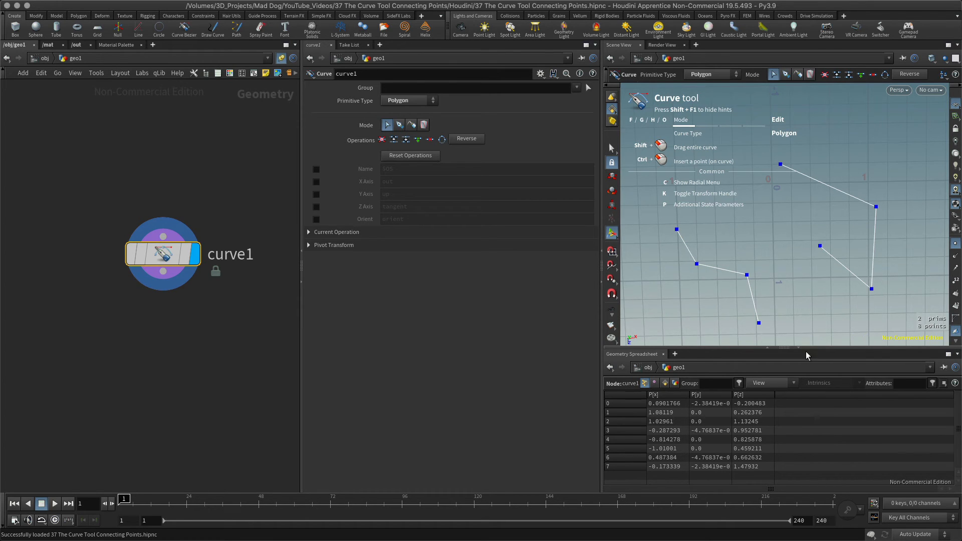
{"action": "mouse_move", "coordinate": [759, 326]}
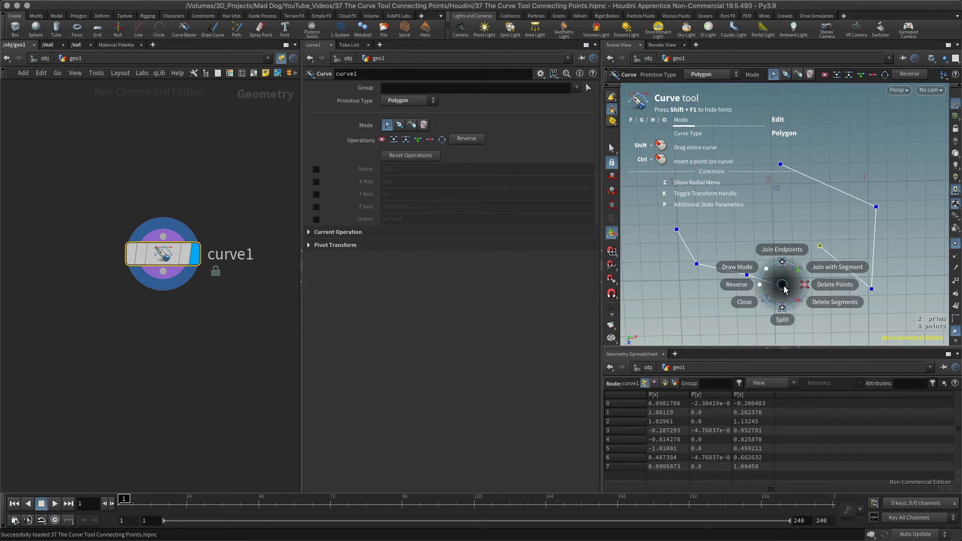
{"action": "mouse_move", "coordinate": [837, 266]}
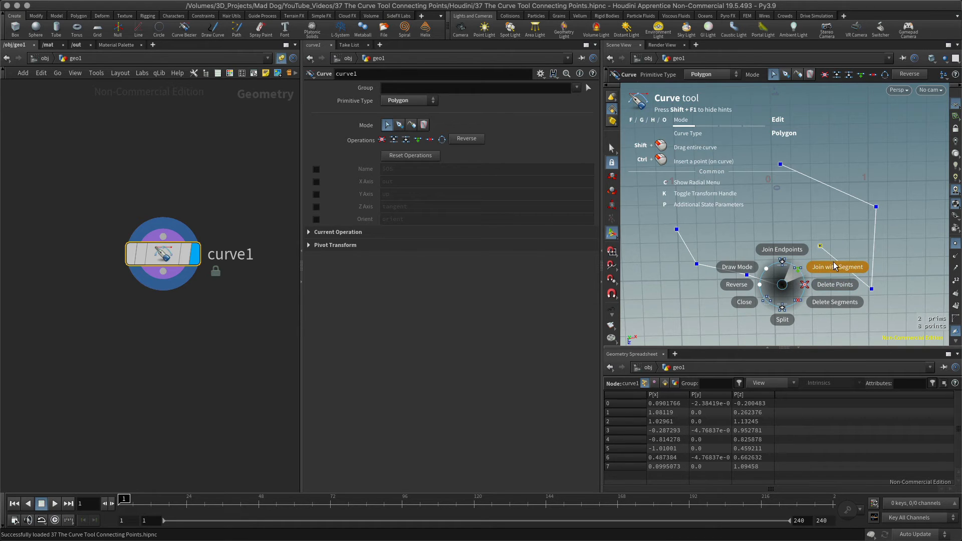
Step: Link the two remaining curves' endpoints with Join with Segment
{"action": "left_click", "coordinate": [836, 265]}
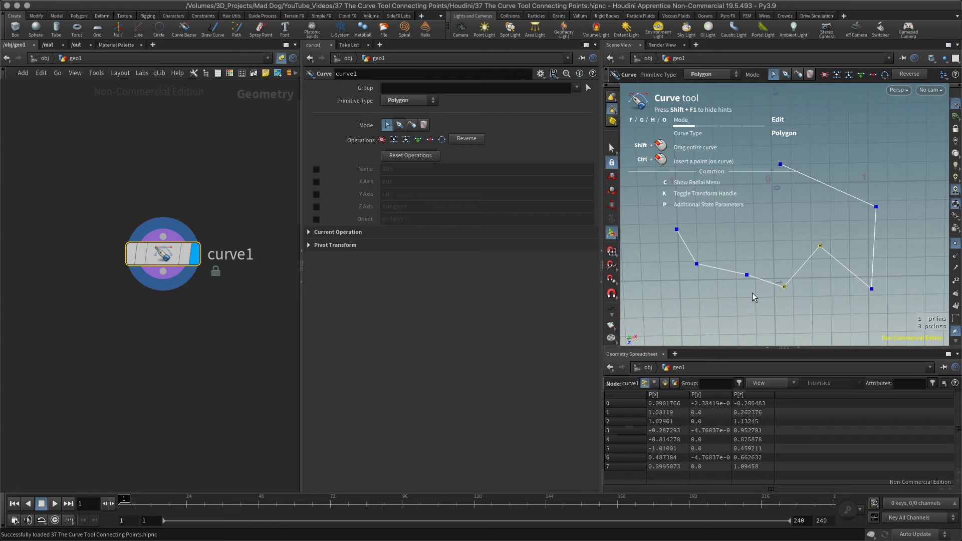
{"action": "mouse_move", "coordinate": [754, 282]}
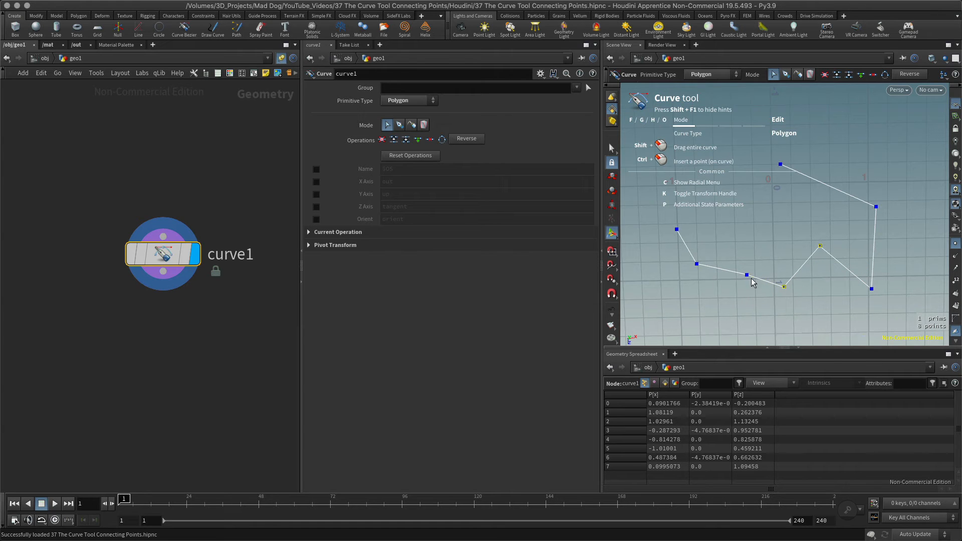
{"action": "mouse_move", "coordinate": [785, 292]}
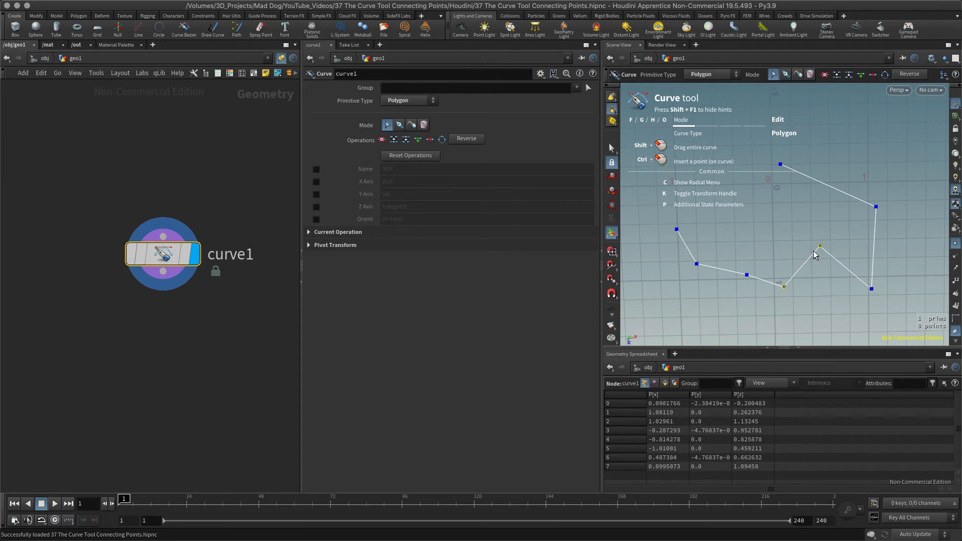
{"action": "mouse_move", "coordinate": [825, 255]}
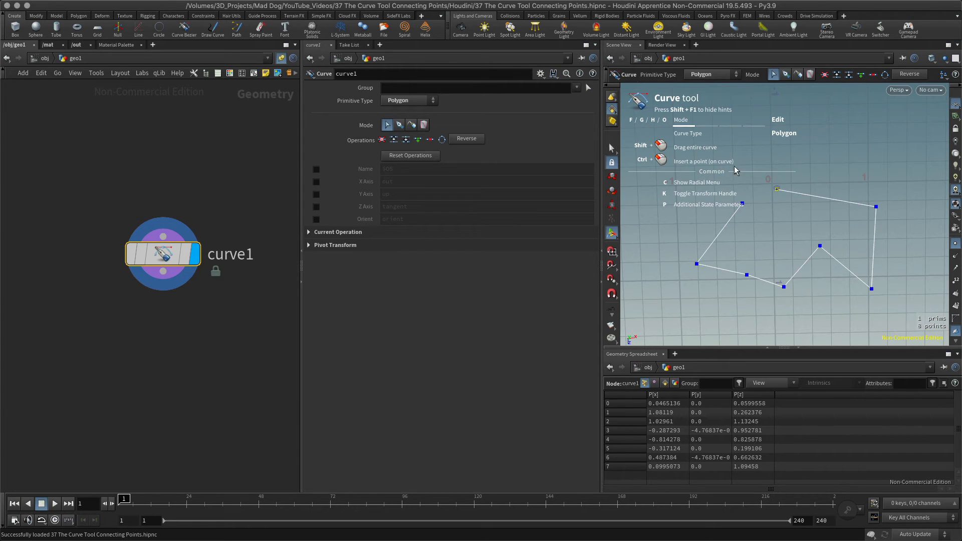
{"action": "mouse_move", "coordinate": [742, 206]}
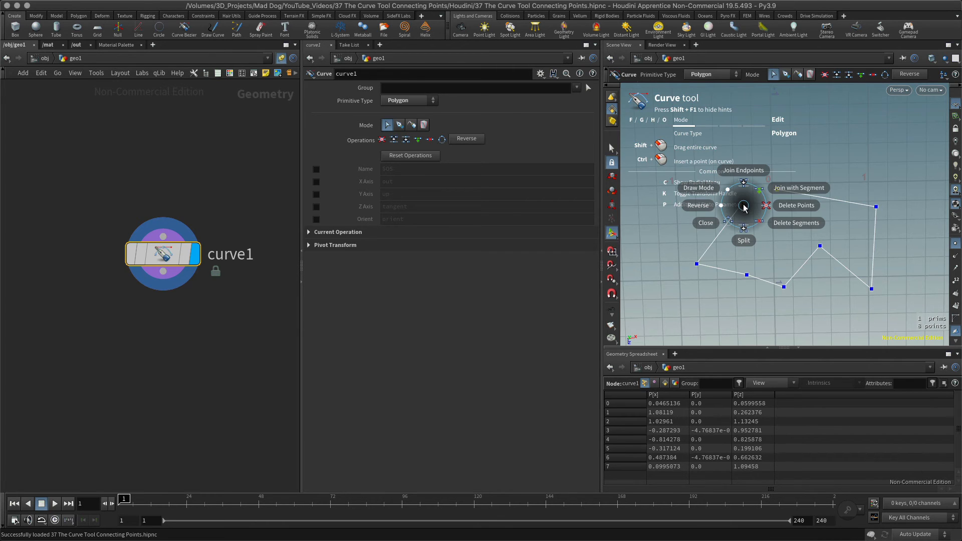
{"action": "mouse_move", "coordinate": [743, 211]}
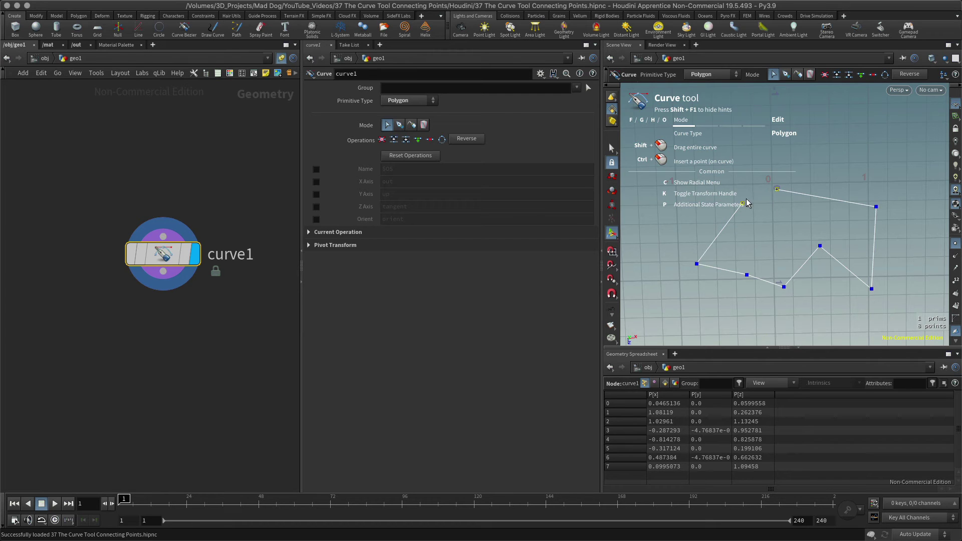
{"action": "mouse_move", "coordinate": [747, 208]}
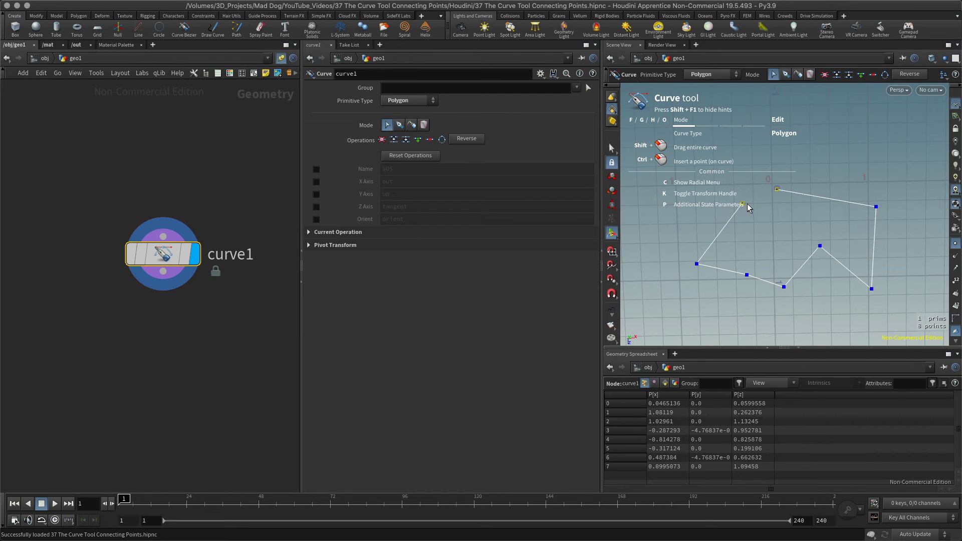
{"action": "mouse_move", "coordinate": [756, 202]}
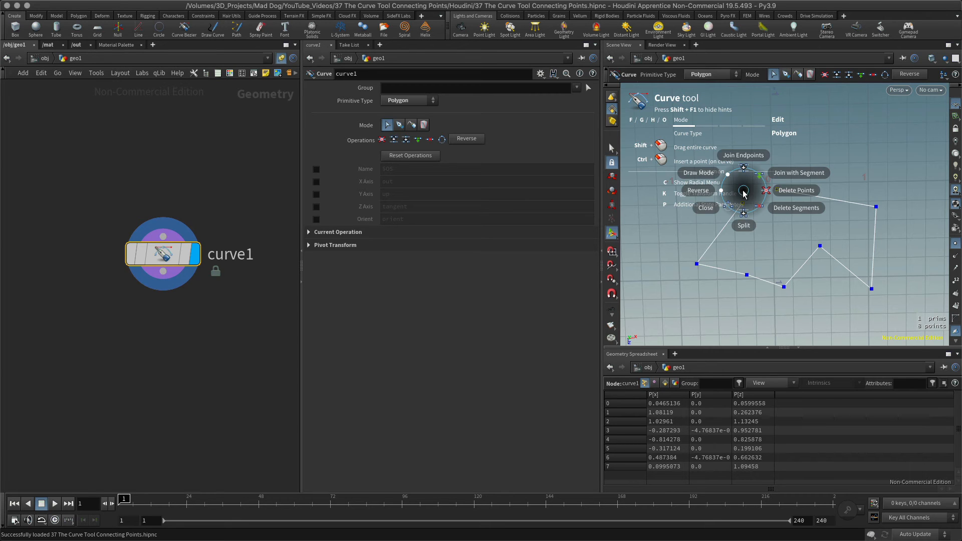
Step: Merge the two open endpoints with Join Endpoints to close the seven-point polygon
{"action": "left_click", "coordinate": [794, 190]}
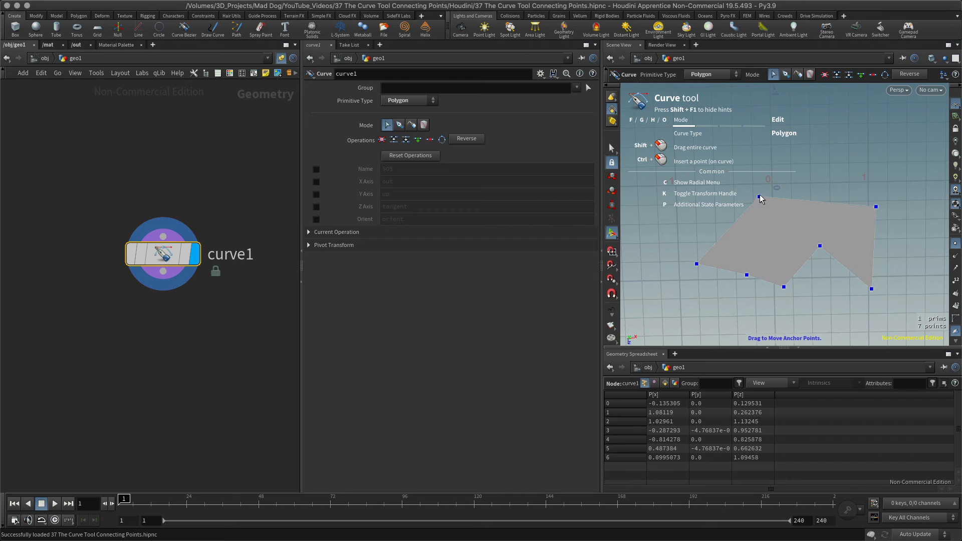
{"action": "mouse_move", "coordinate": [855, 263]}
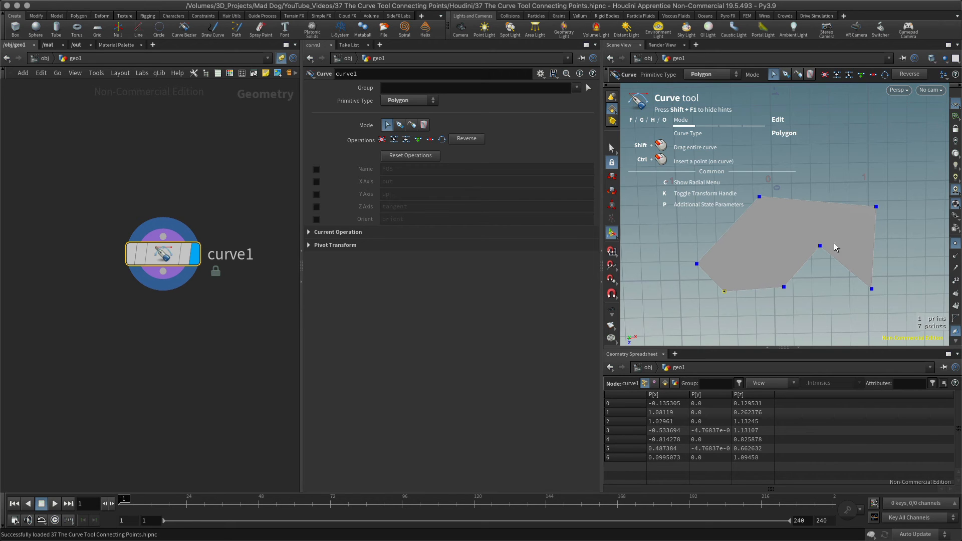
{"action": "mouse_move", "coordinate": [796, 257]}
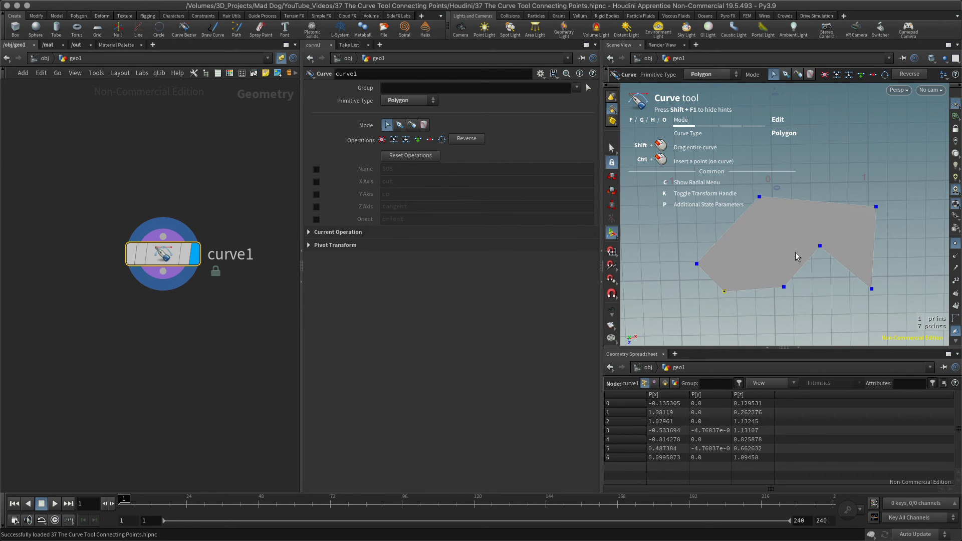
{"action": "mouse_move", "coordinate": [804, 262]}
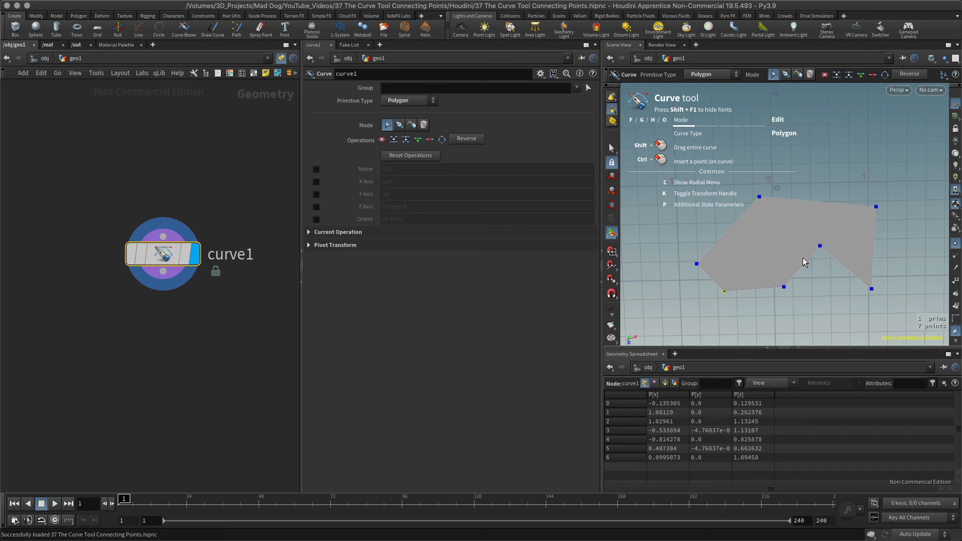
{"action": "mouse_move", "coordinate": [780, 294]}
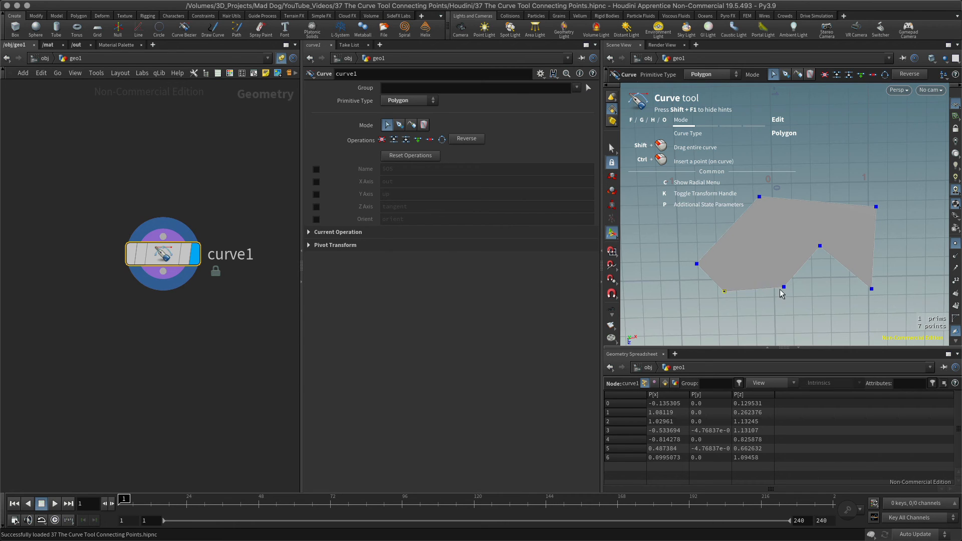
{"action": "mouse_move", "coordinate": [763, 295]}
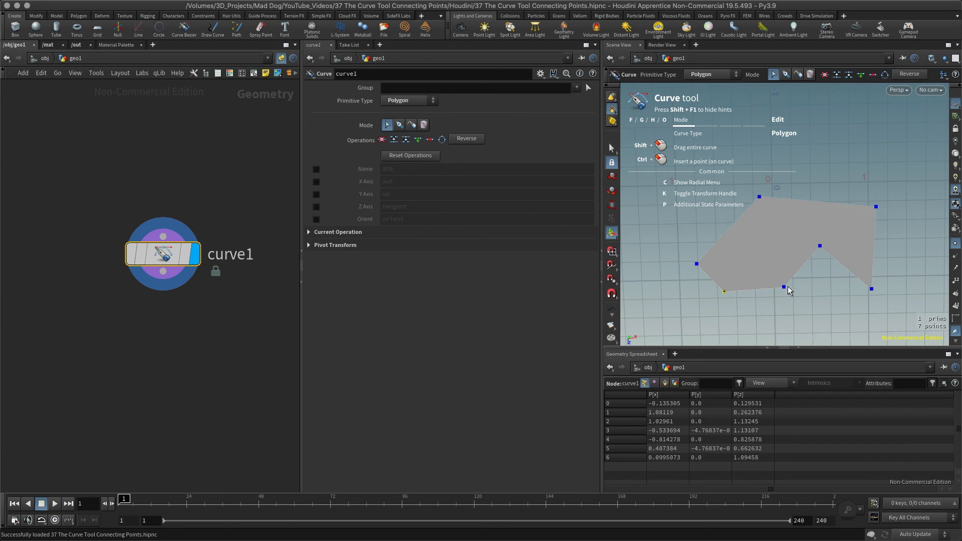
{"action": "mouse_move", "coordinate": [754, 289]}
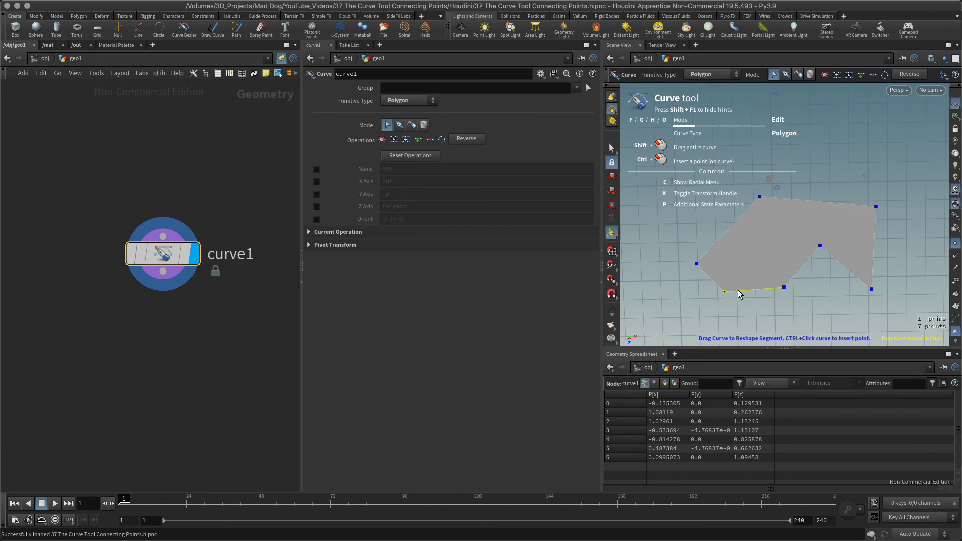
{"action": "mouse_move", "coordinate": [724, 292]}
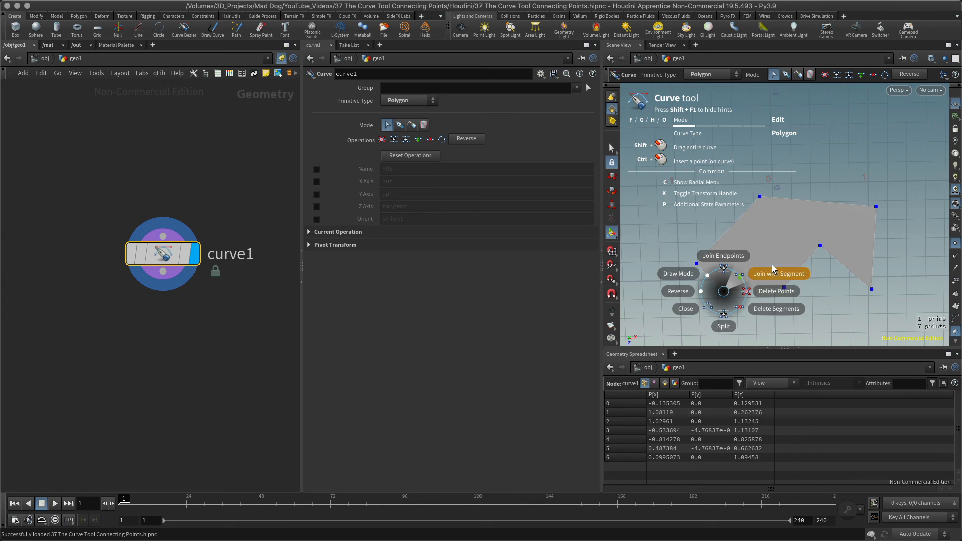
{"action": "mouse_move", "coordinate": [722, 293]}
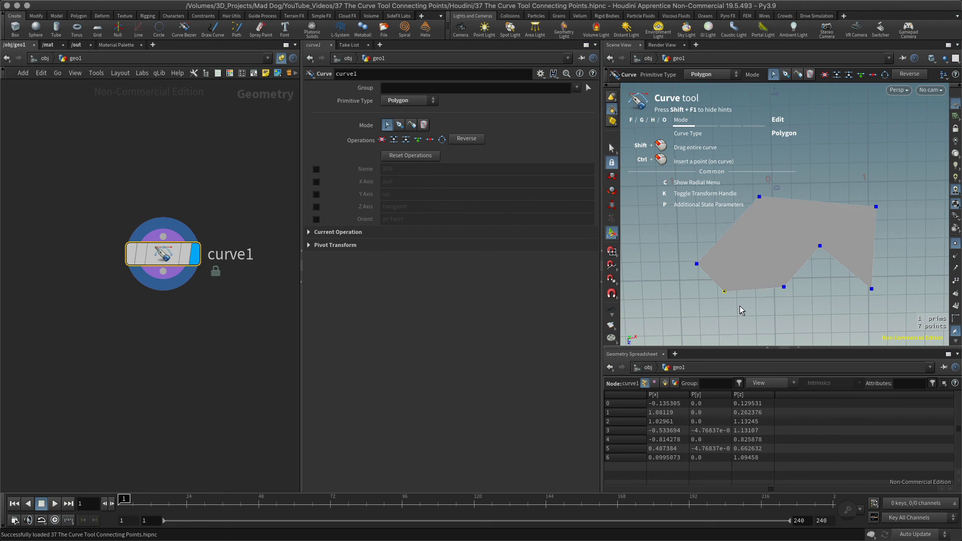
{"action": "mouse_move", "coordinate": [733, 312]}
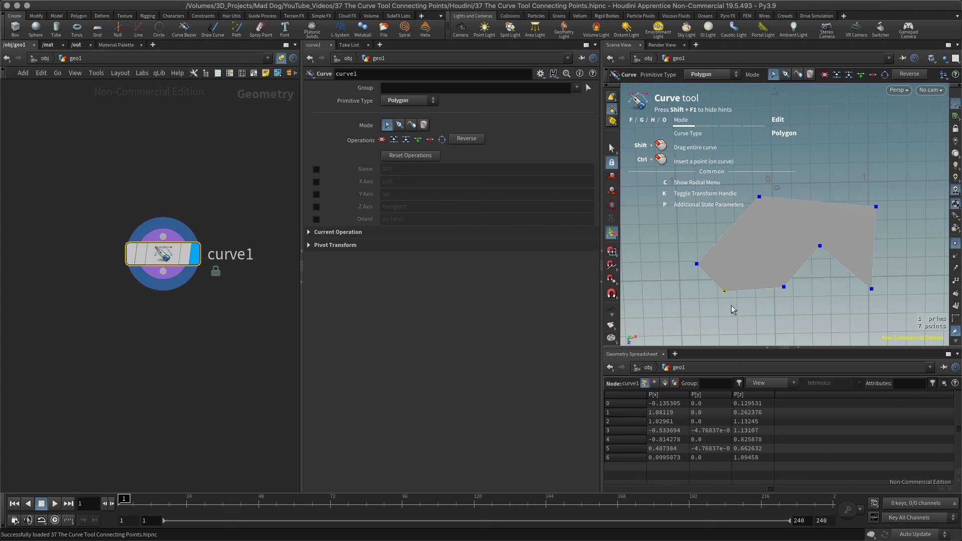
{"action": "mouse_move", "coordinate": [754, 290]}
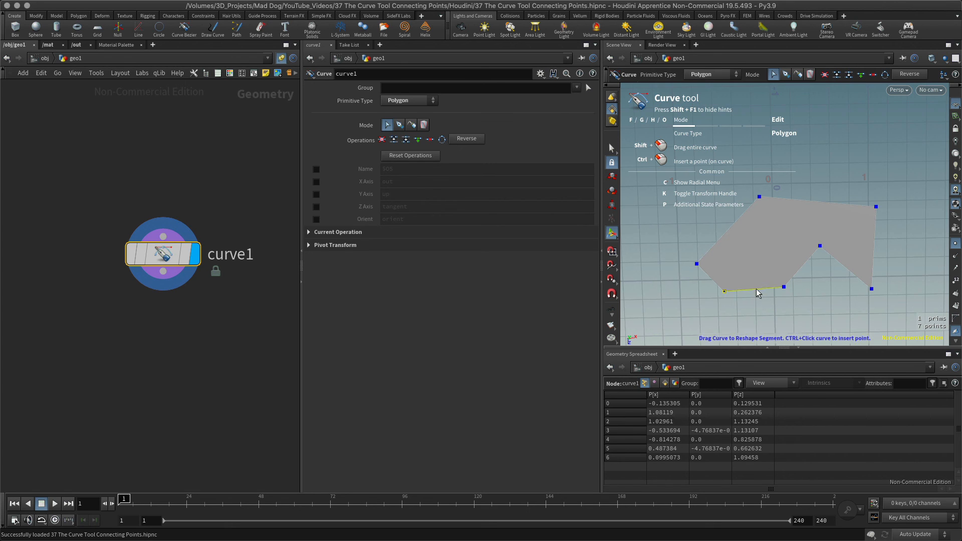
{"action": "mouse_move", "coordinate": [729, 300]}
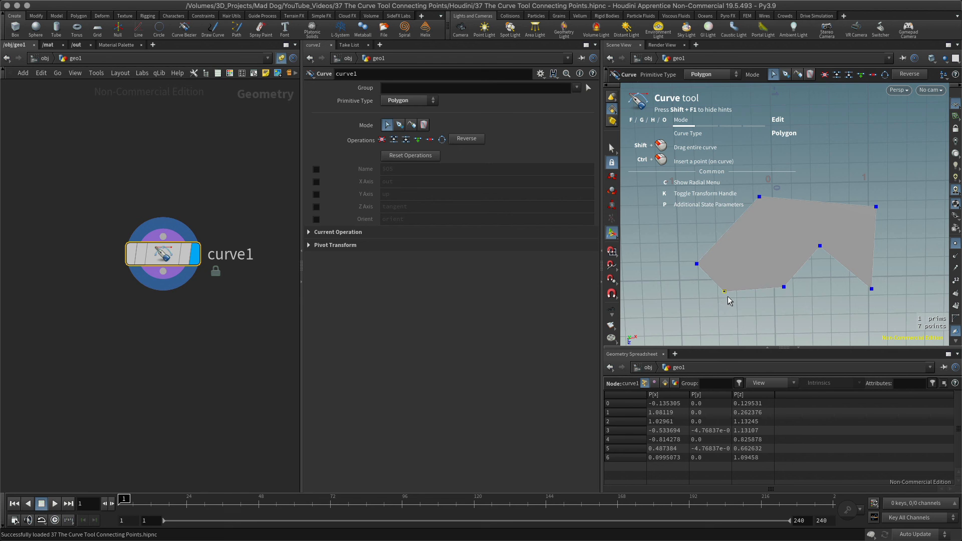